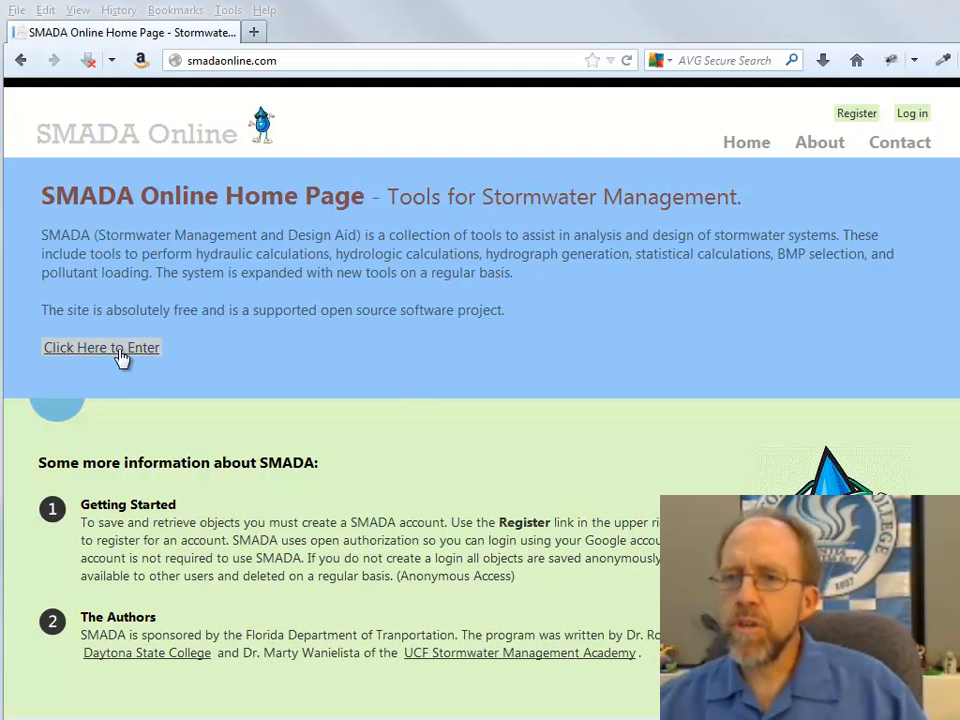
Enter the SMADA tools site and open STATS - Statistics Routines to reach the Distribution page
click(100, 347)
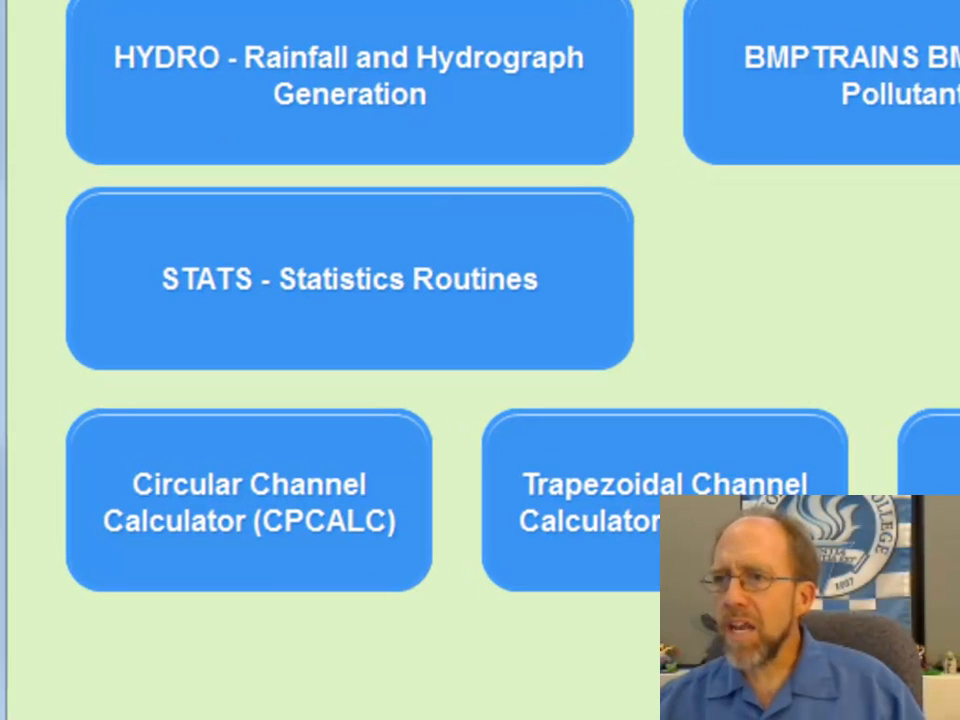
mouse_move(475, 285)
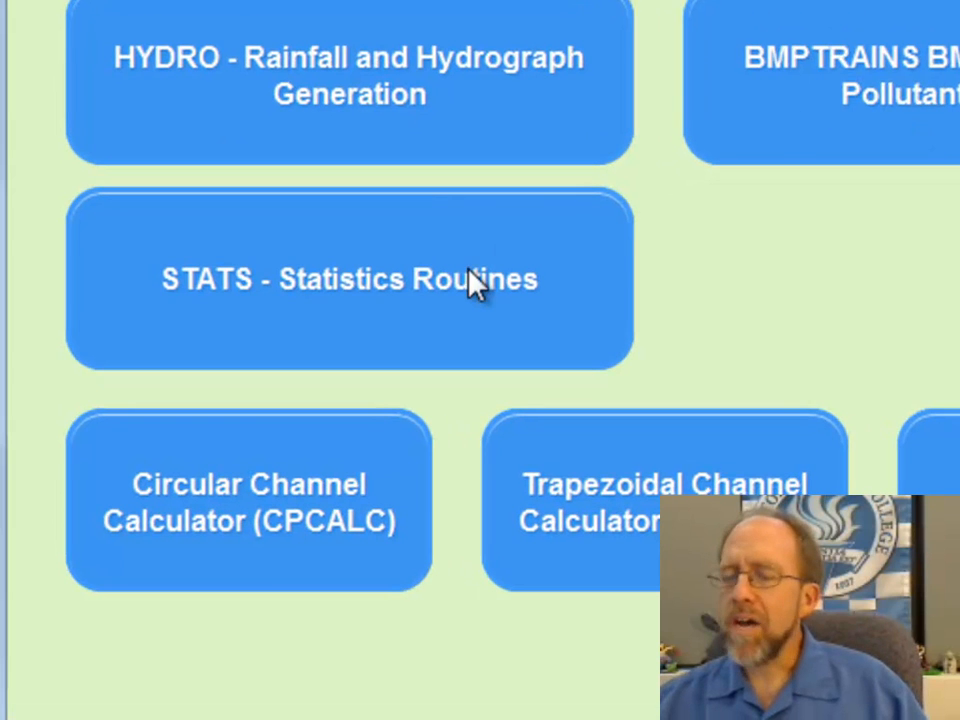
mouse_move(345, 305)
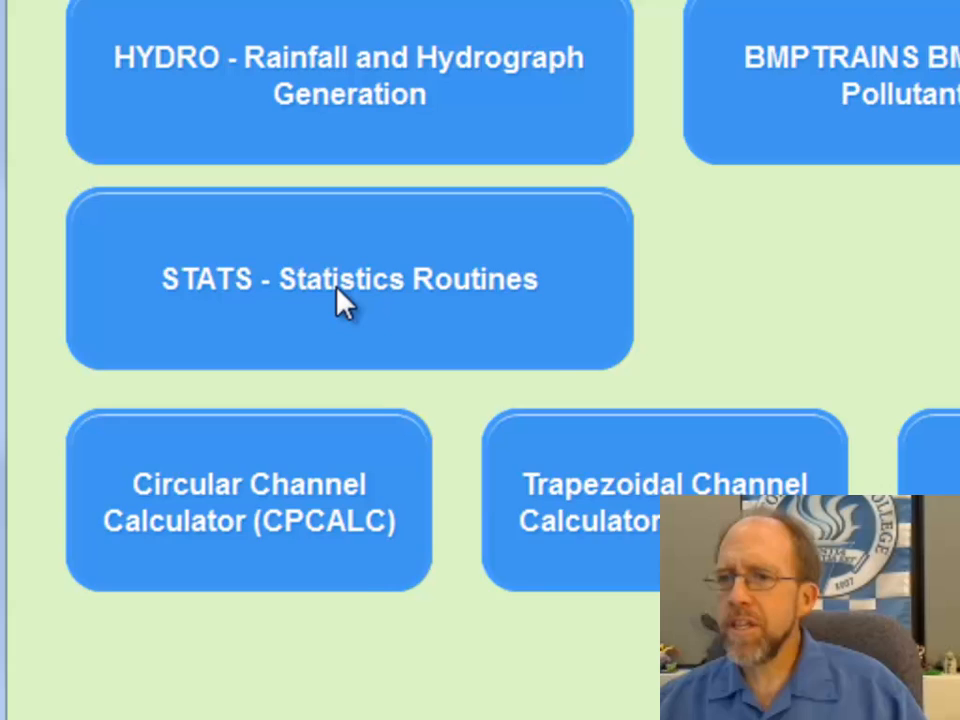
click(349, 279)
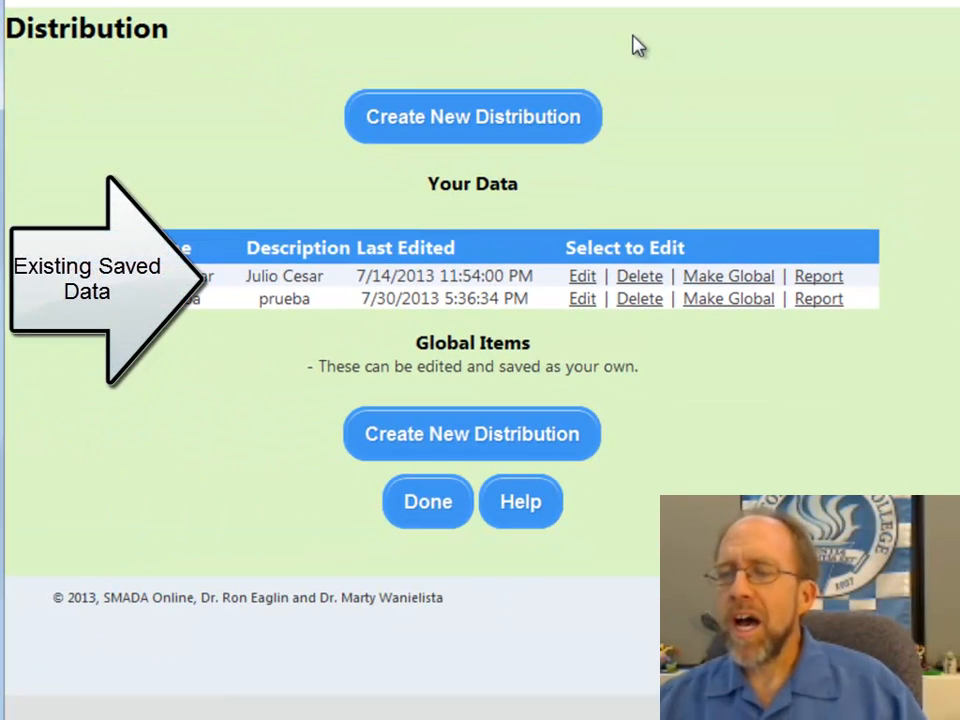
mouse_move(877, 130)
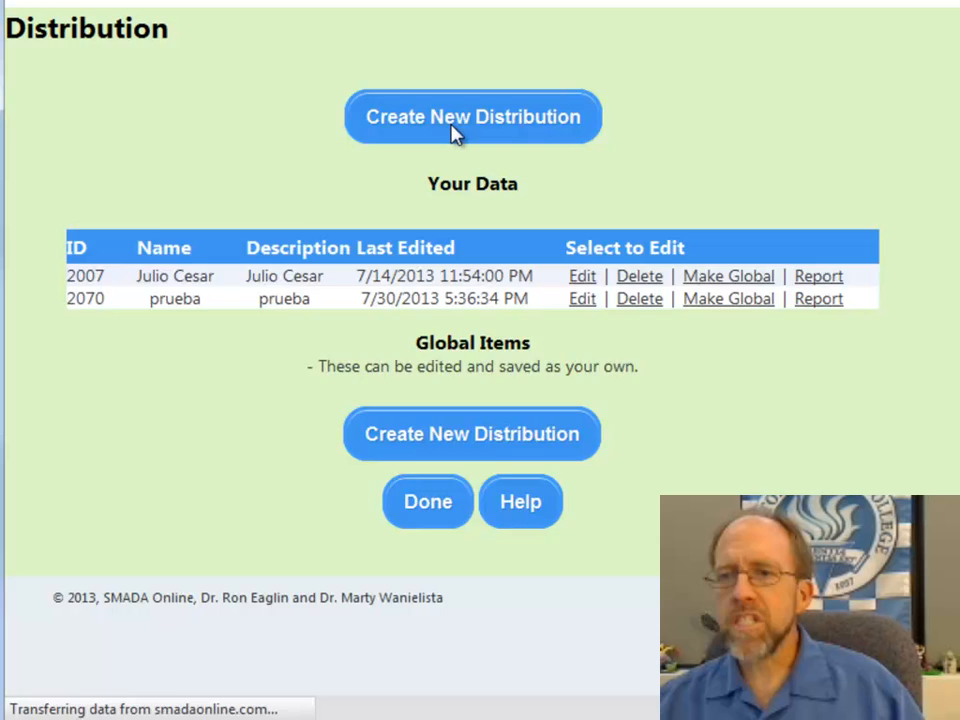
Create a new distribution and bring up the blank Distribution Analysis form
click(472, 117)
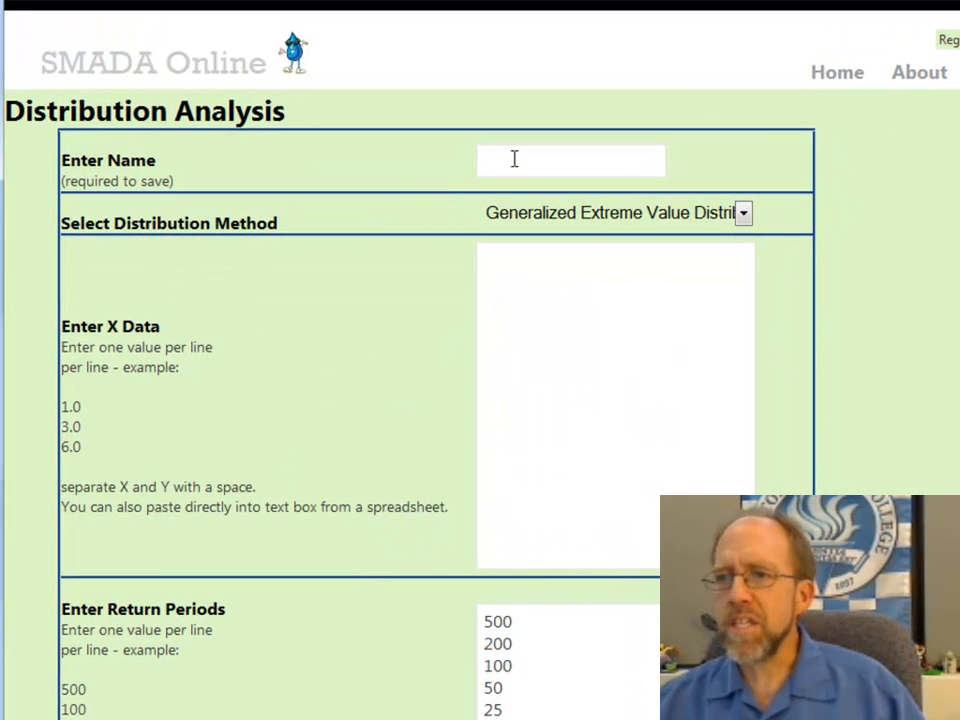
click(743, 212)
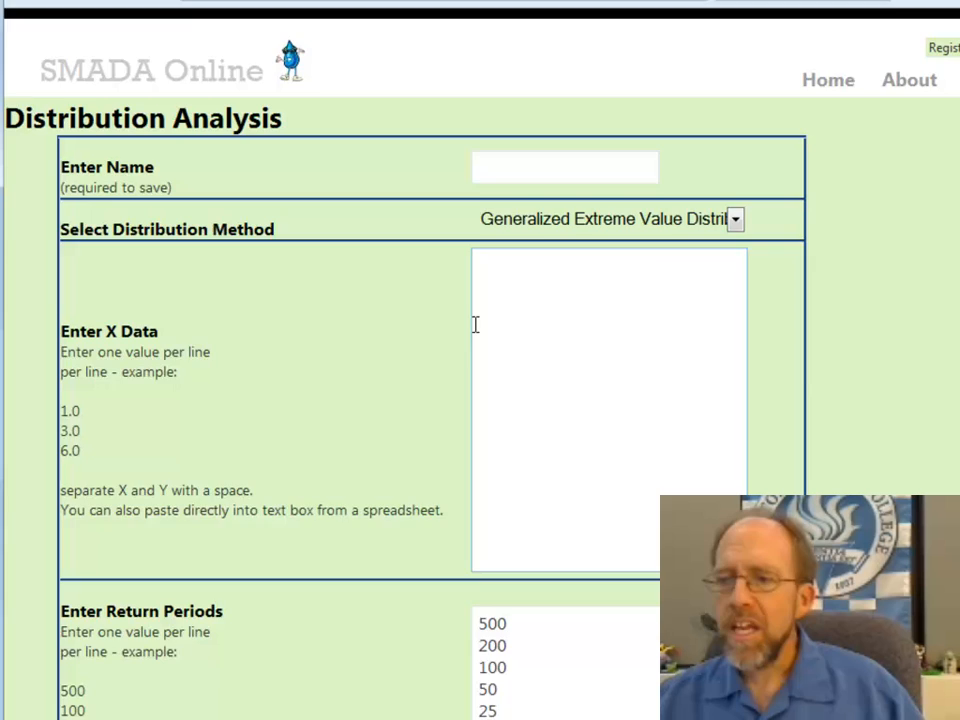
scroll(down, 3)
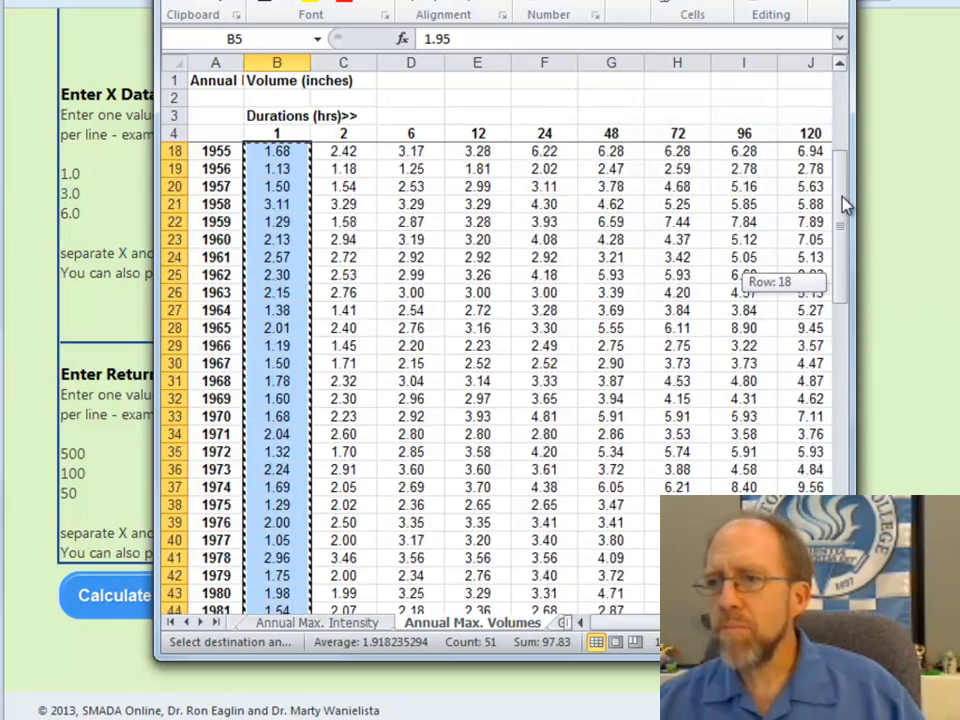
Scroll the Annual Max. Volumes sheet to the 1942-1993 column B volumes
scroll(up, 3)
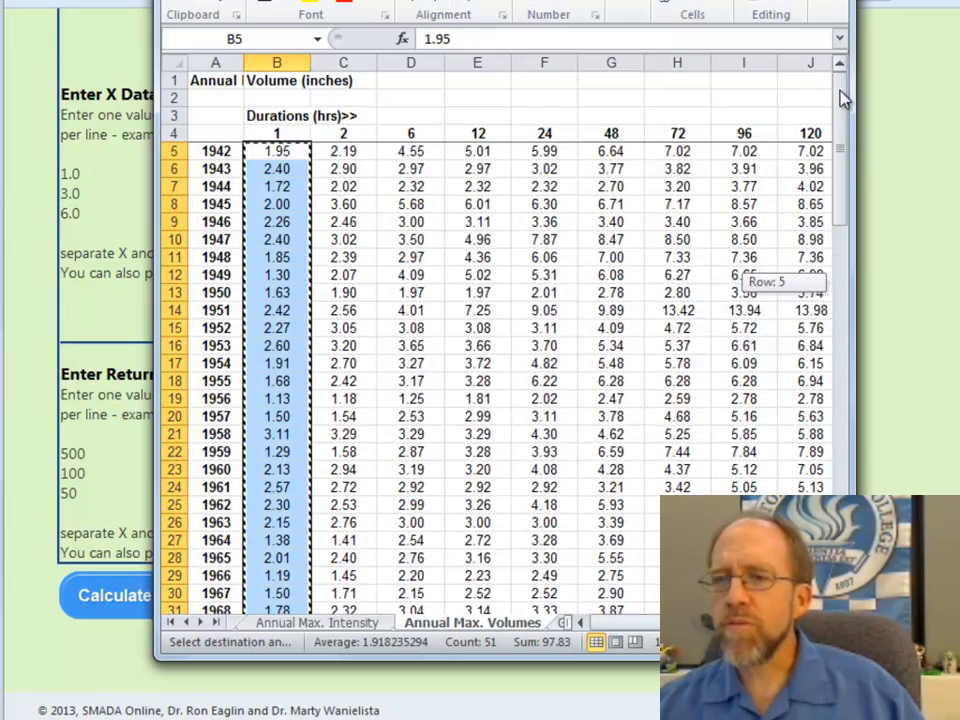
scroll(down, 3)
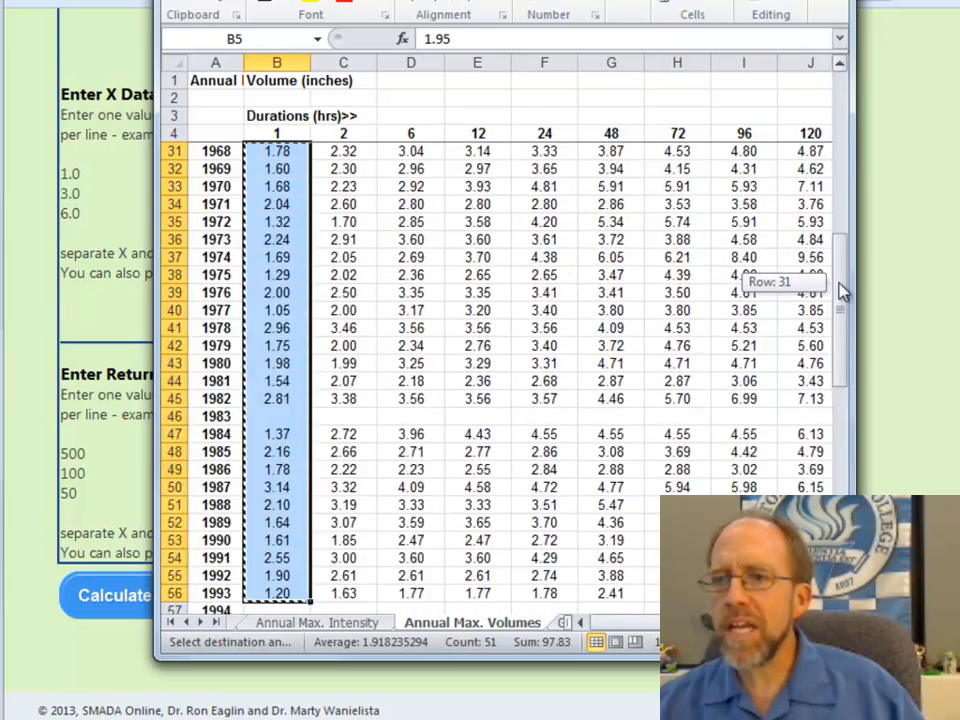
scroll(up, 3)
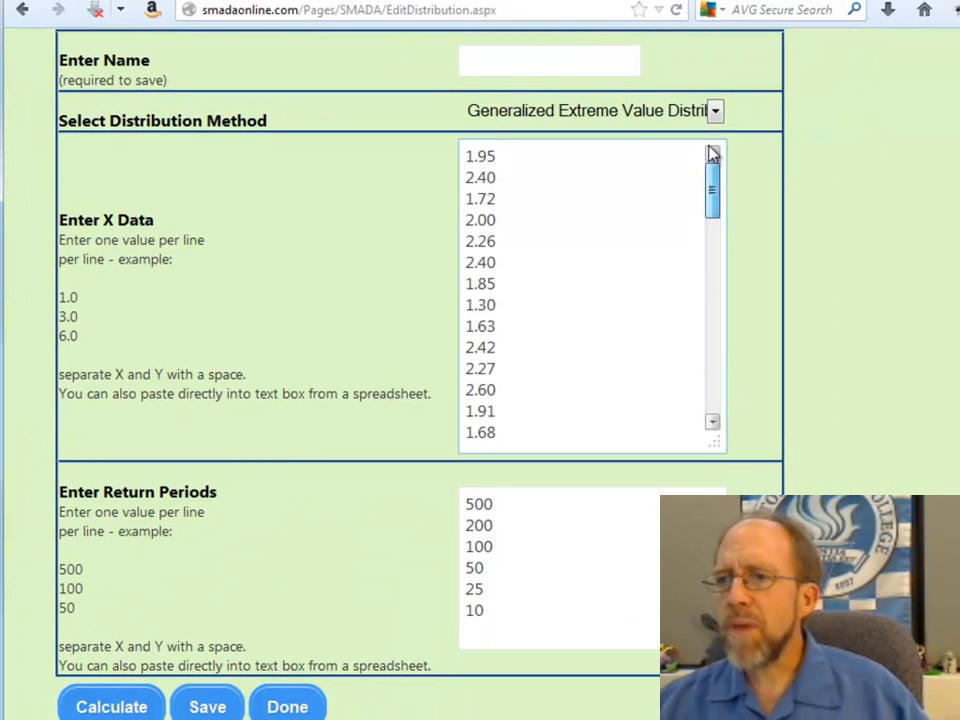
Calculate the distribution from the pasted annual maximum rainfall values
scroll(down, 3)
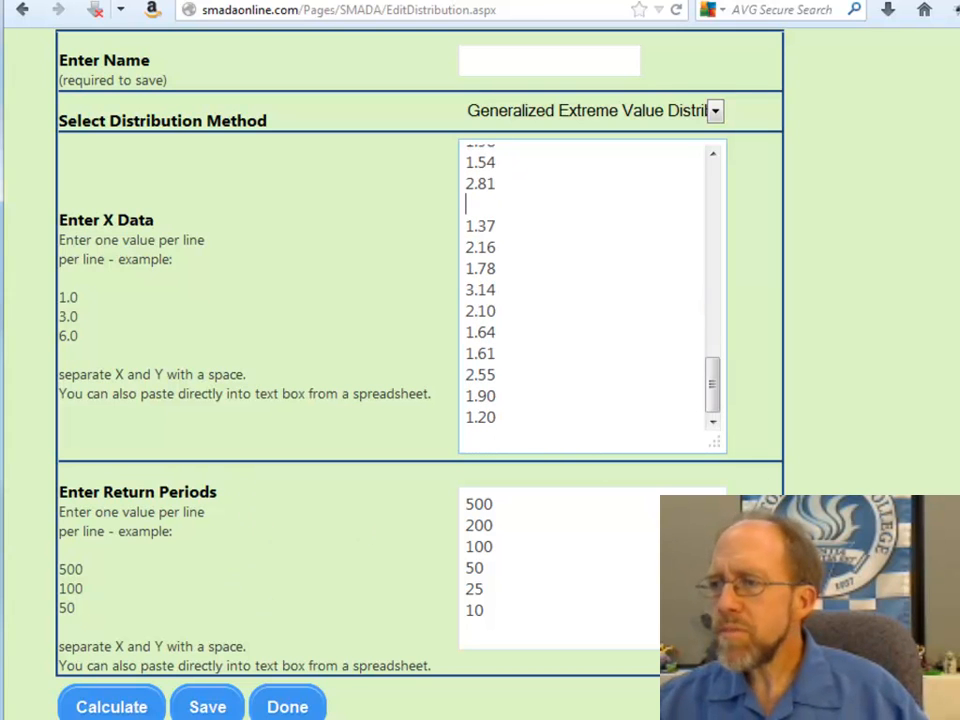
scroll(down, 3)
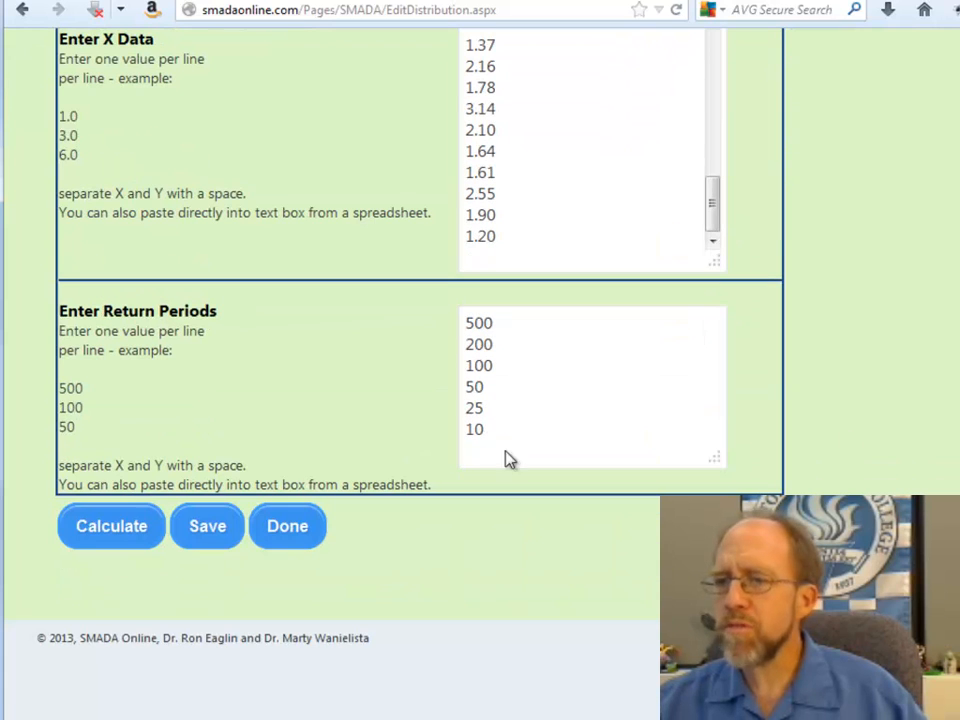
click(111, 525)
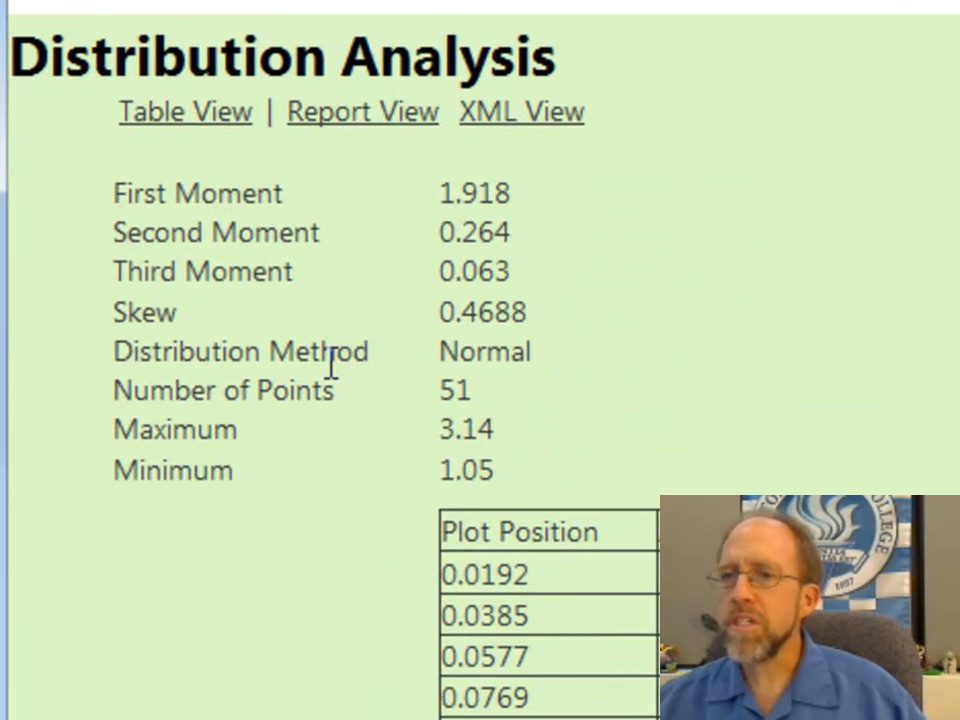
mouse_move(785, 425)
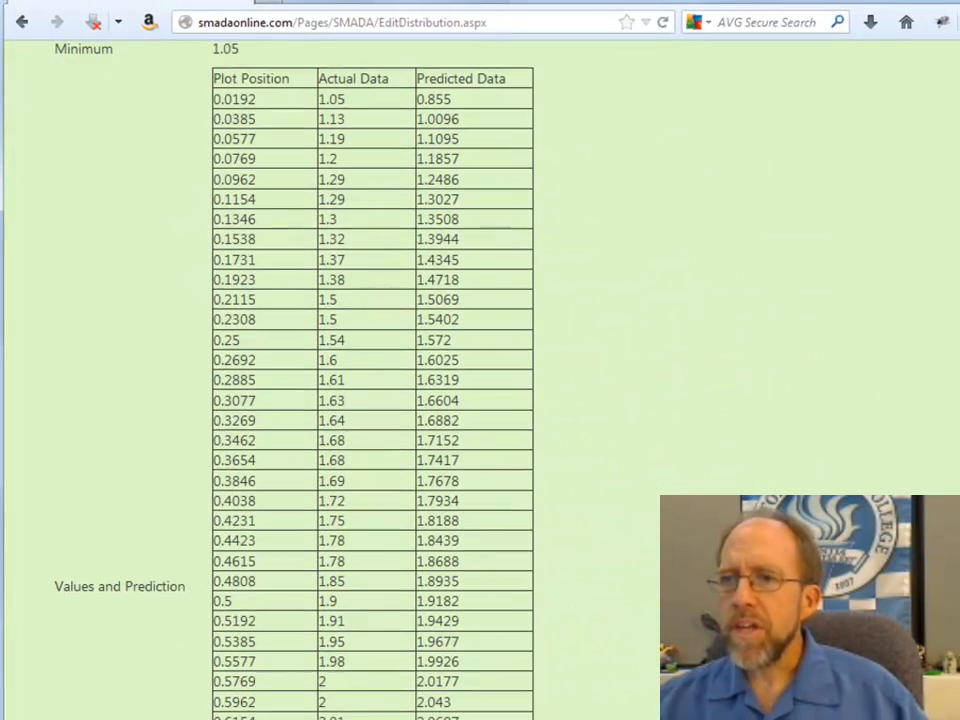
Scroll through the Normal moments, Values and Prediction, and Return Periods tables
scroll(down, 3)
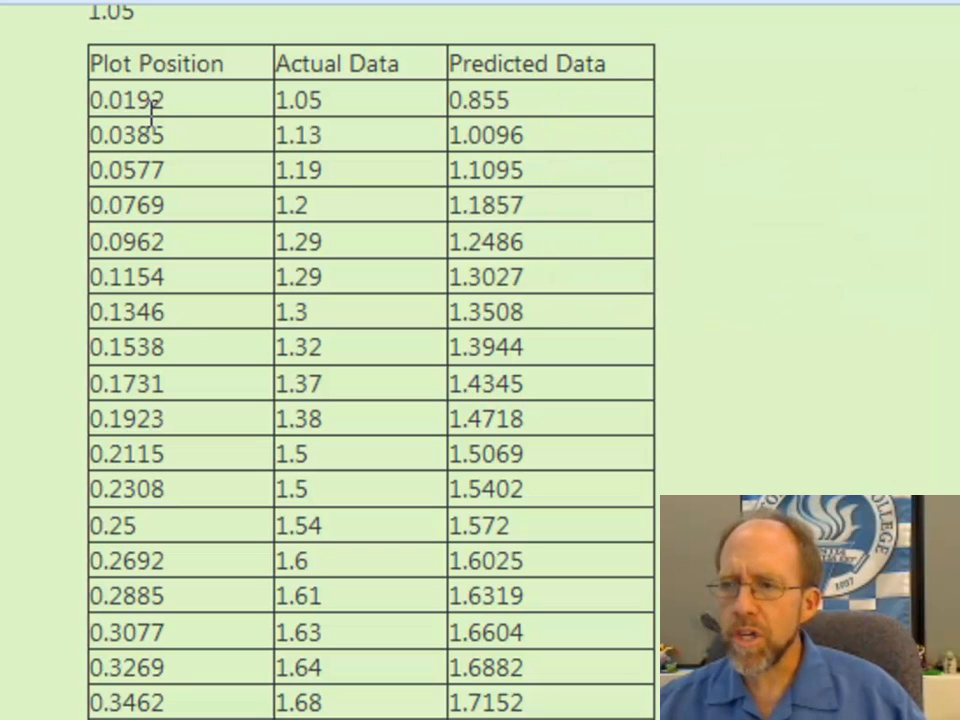
scroll(down, 3)
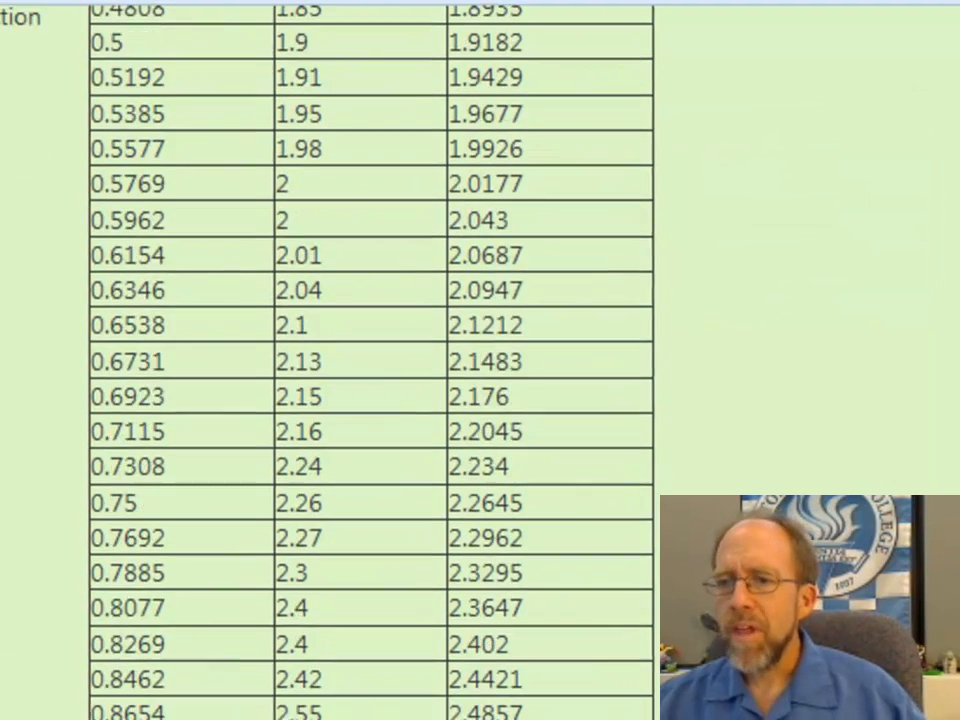
scroll(down, 3)
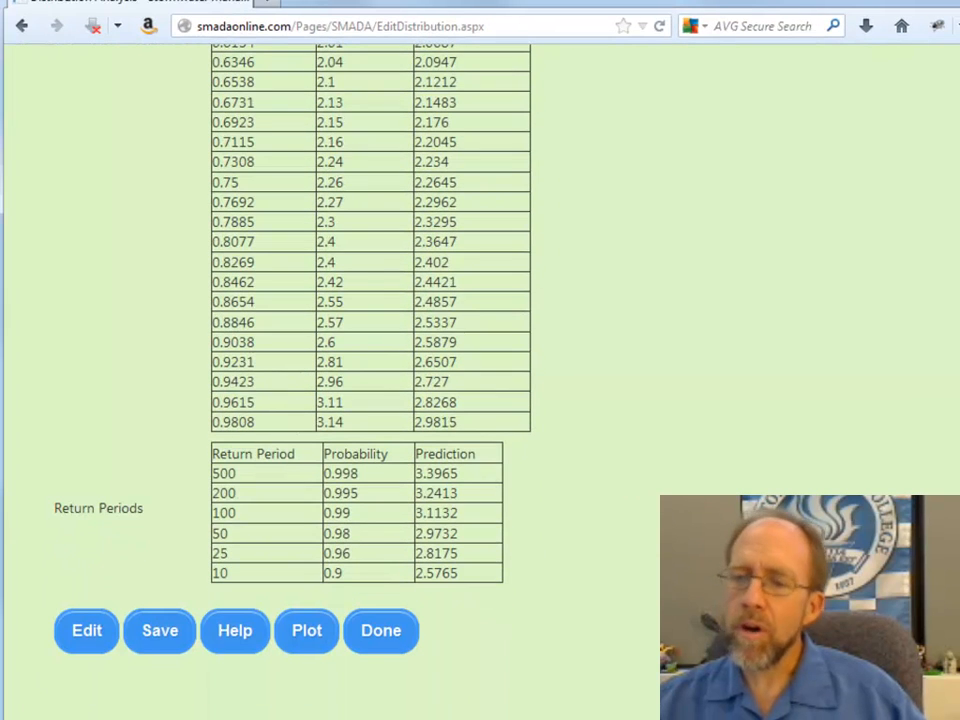
scroll(down, 3)
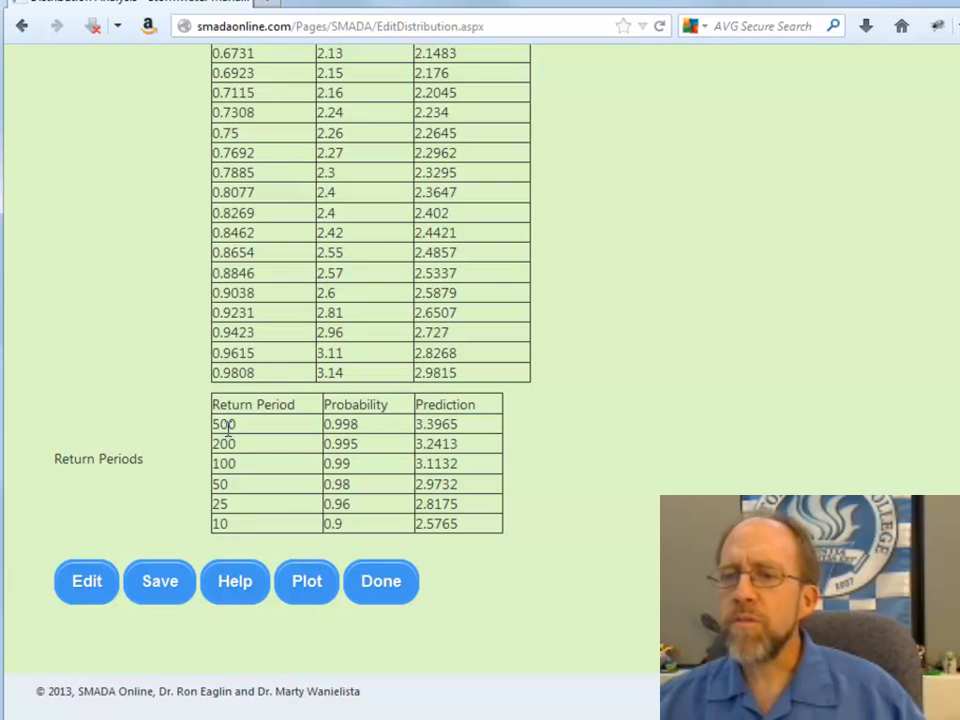
scroll(down, 3)
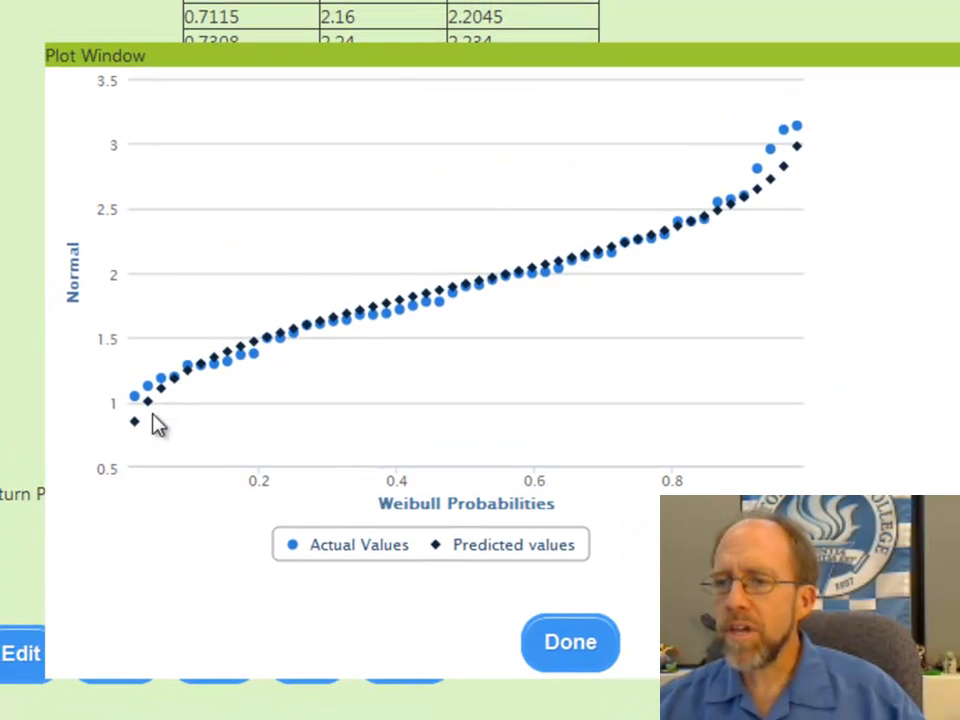
mouse_move(765, 195)
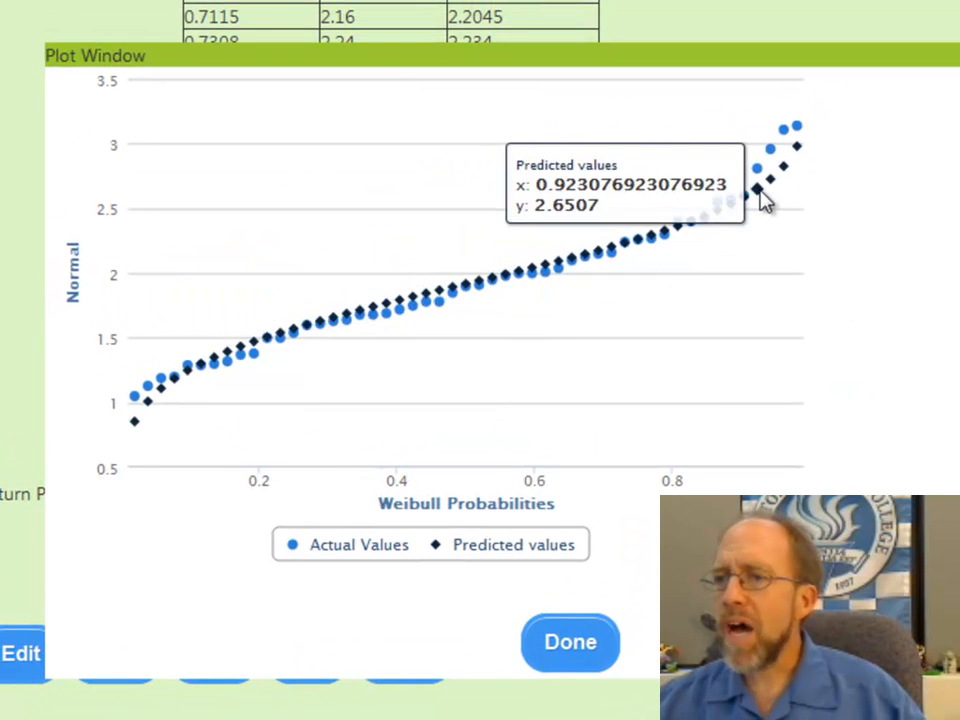
mouse_move(485, 310)
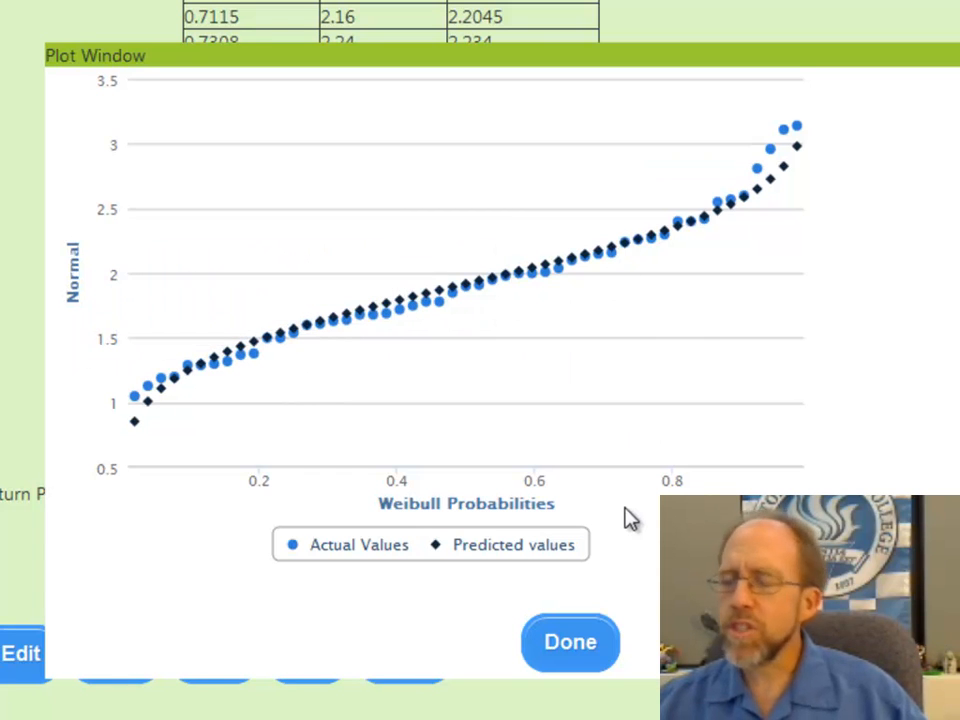
mouse_move(378, 305)
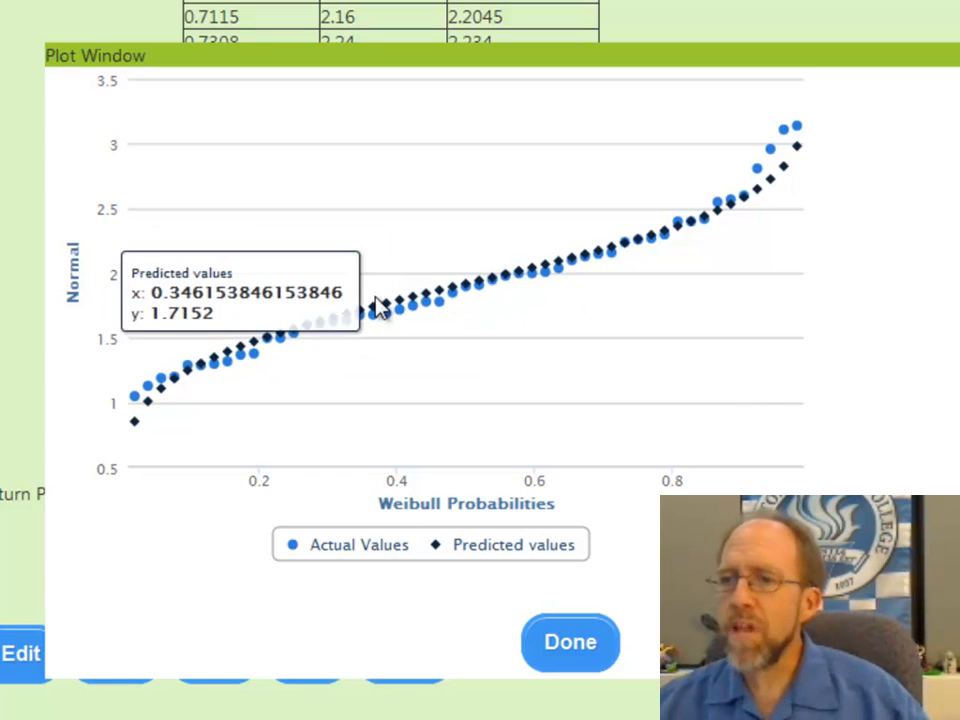
mouse_move(315, 185)
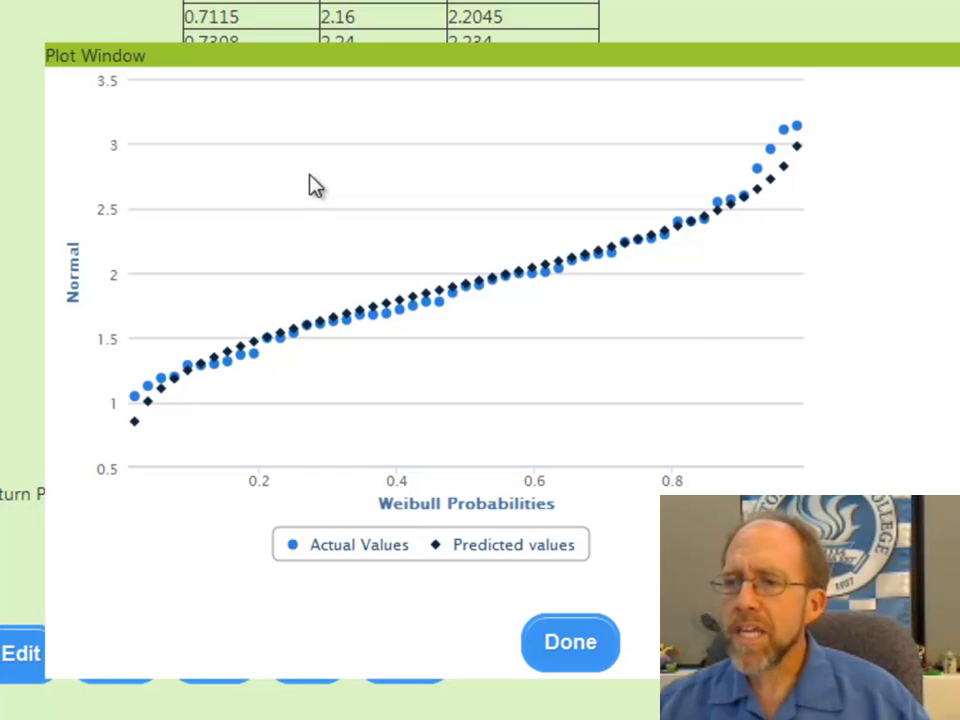
mouse_move(705, 145)
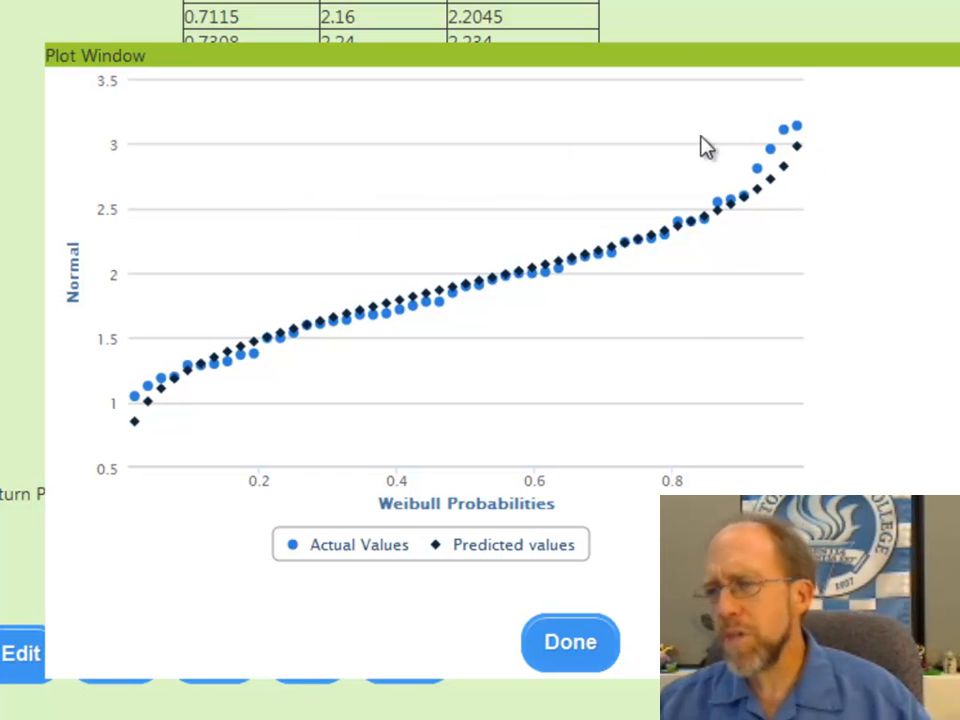
mouse_move(780, 205)
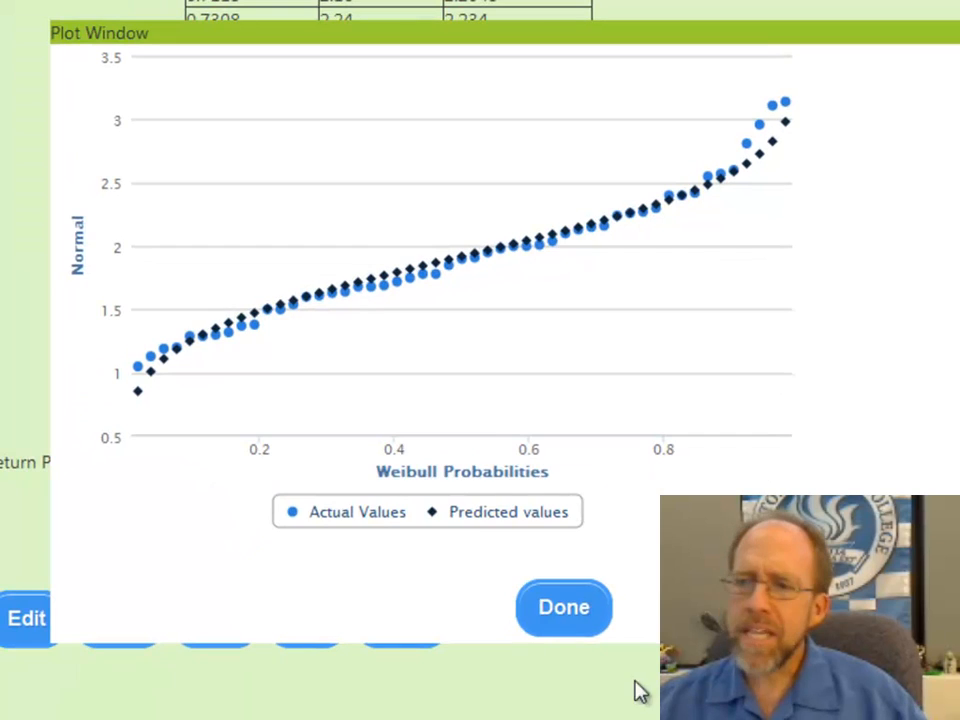
Close the Normal plot, switch to Generalized Extreme Value, and add a 5-year return period
click(563, 607)
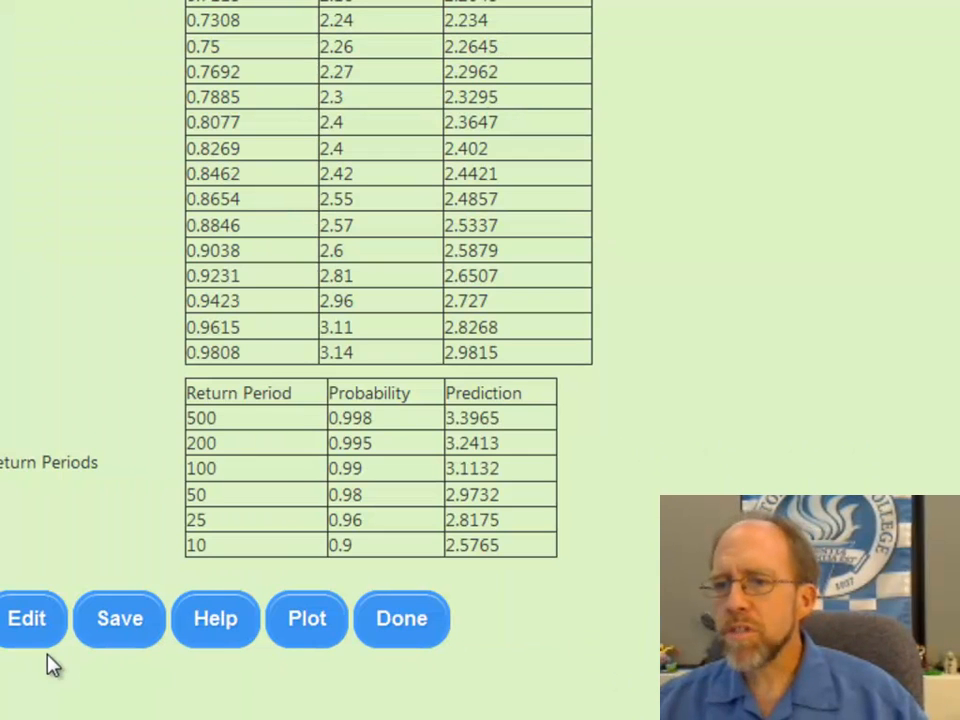
mouse_move(672, 420)
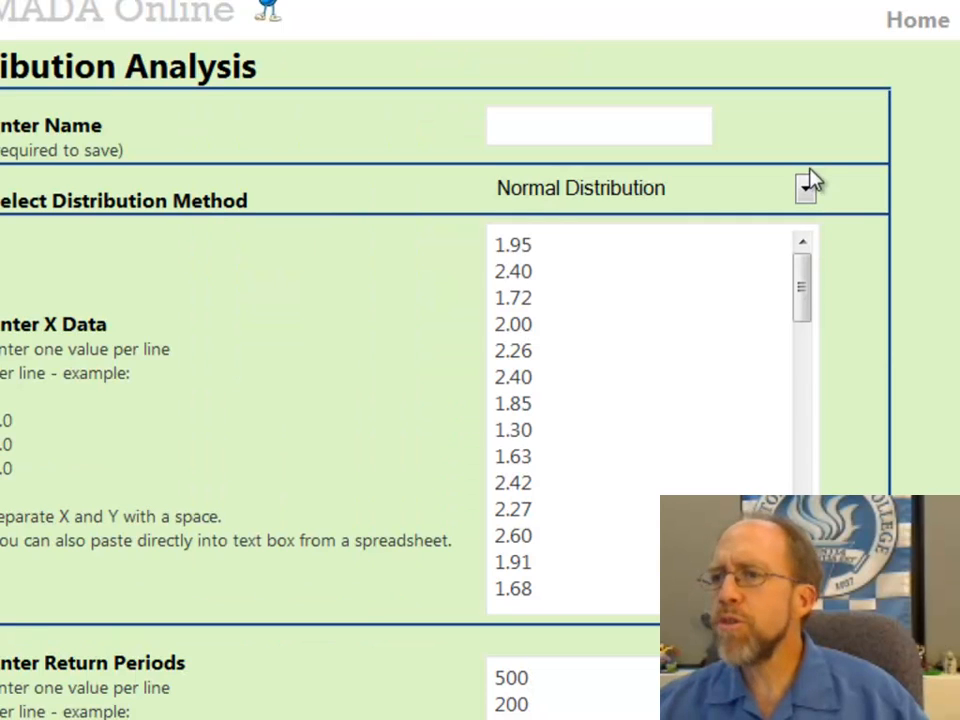
click(805, 188)
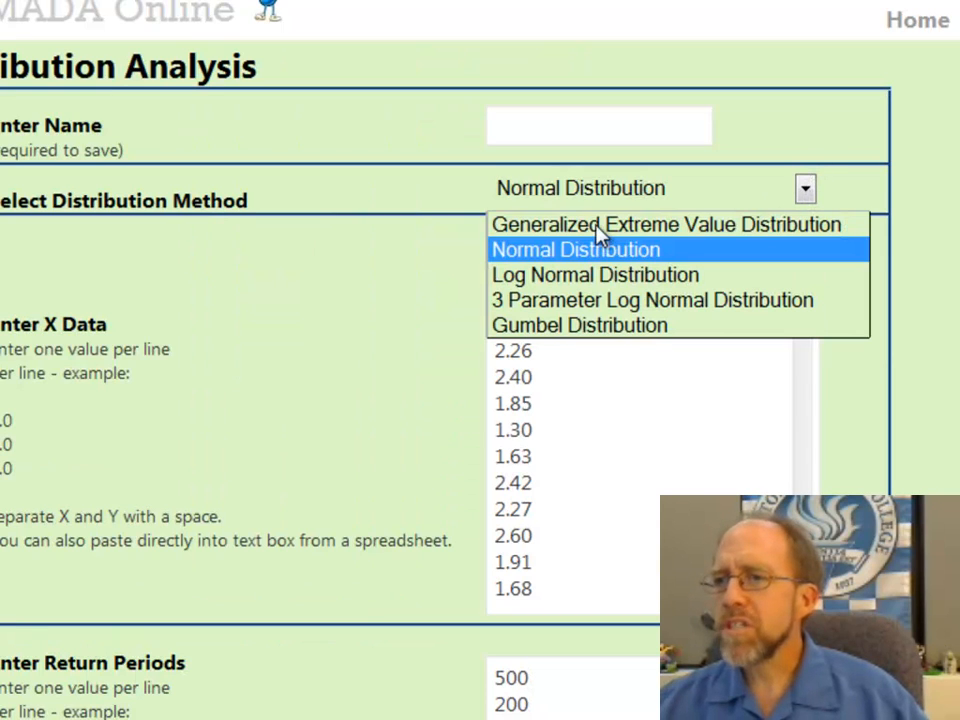
click(663, 224)
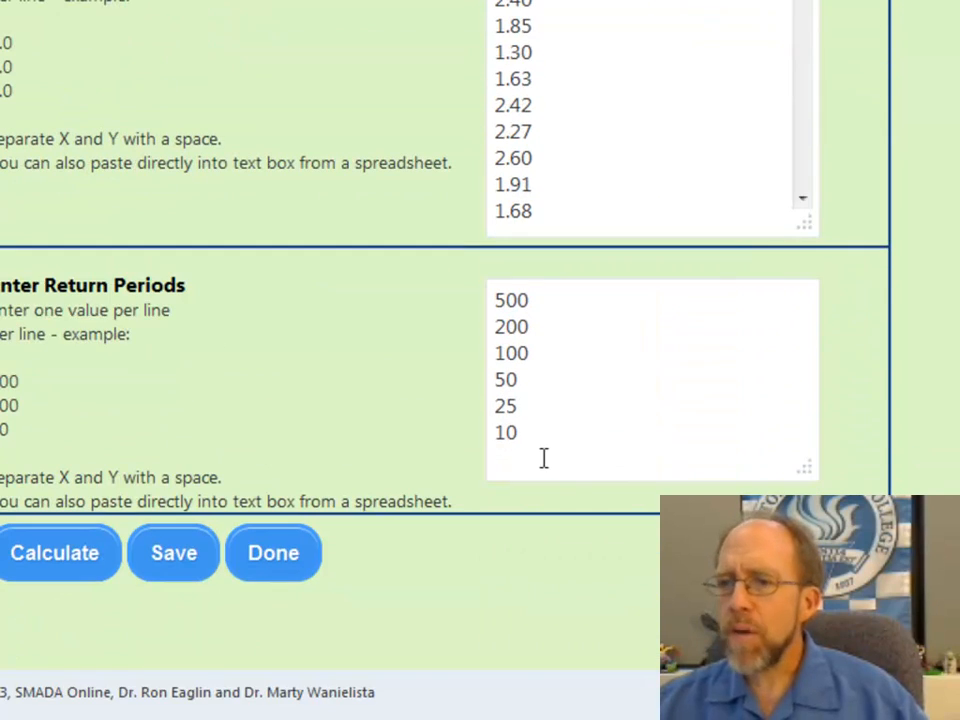
text(5)
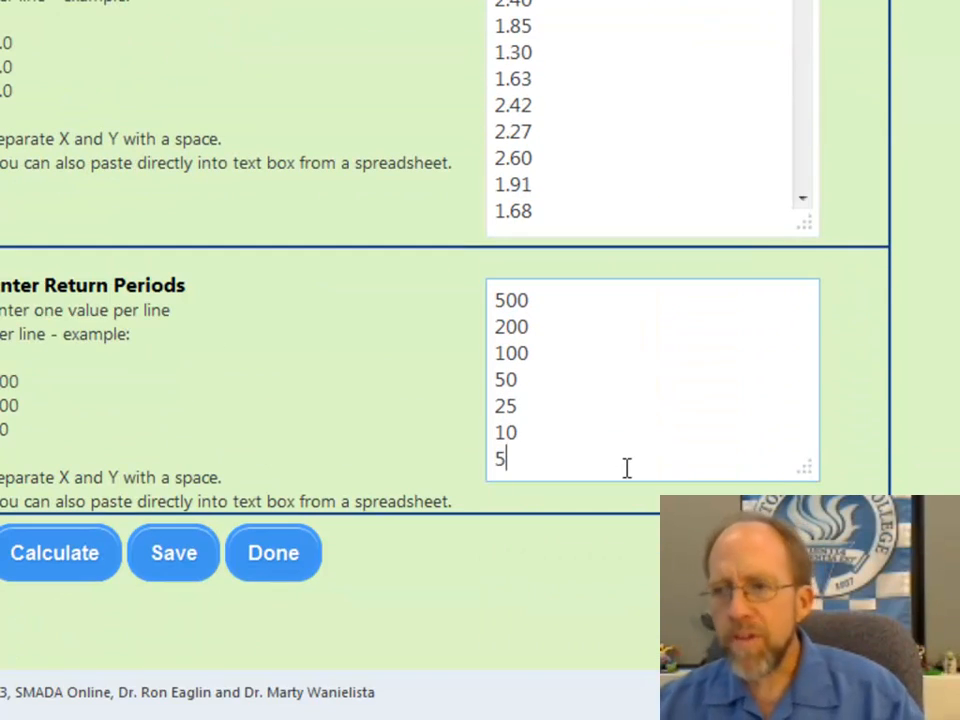
mouse_move(45, 590)
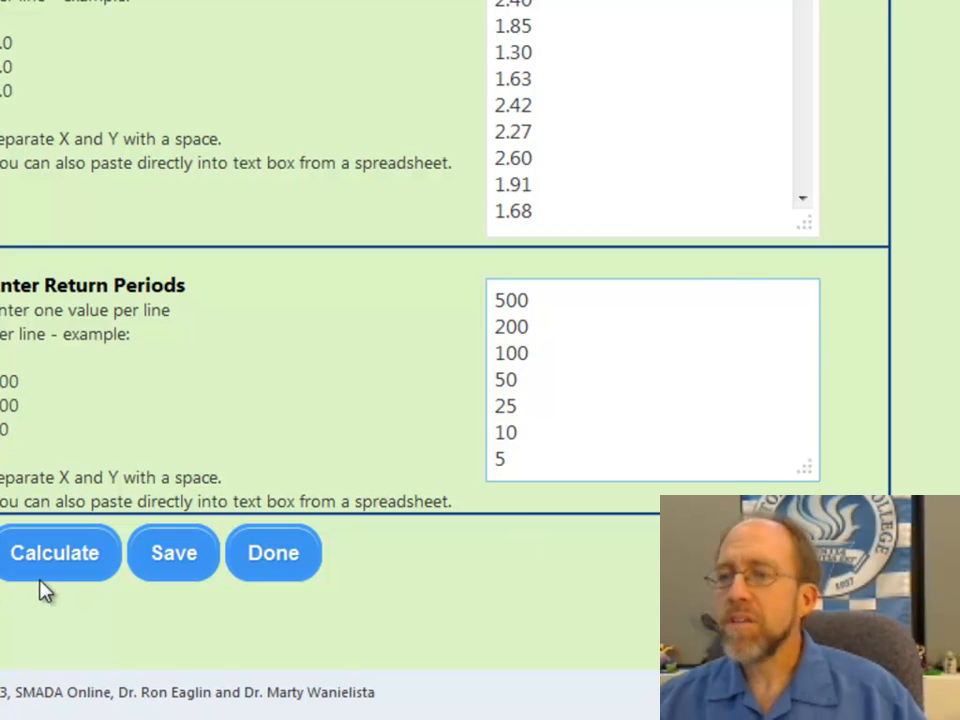
mouse_move(55, 553)
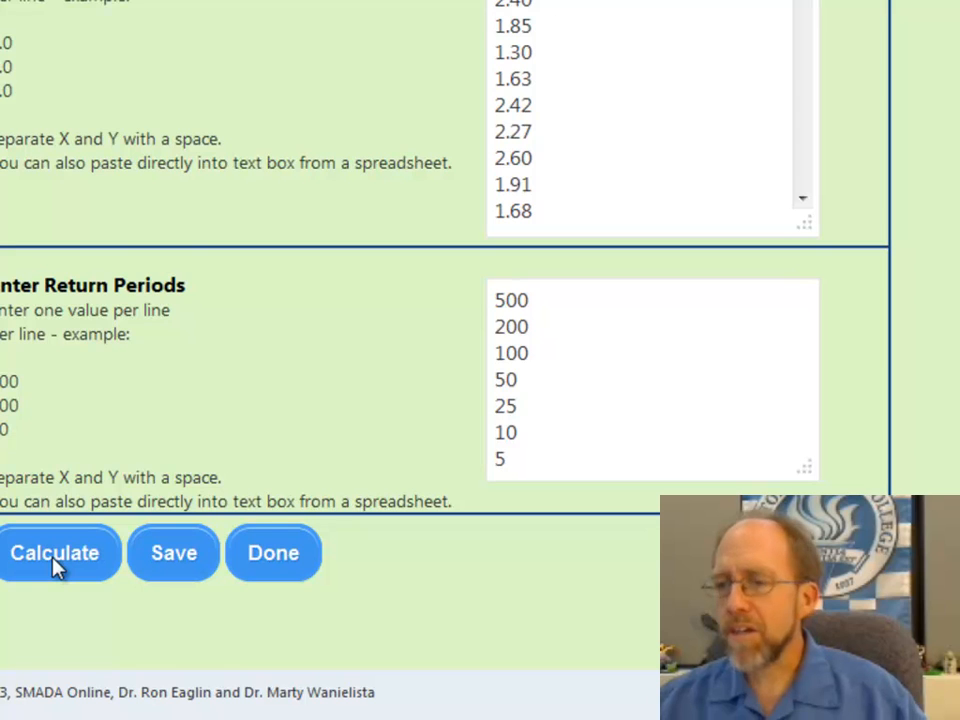
Calculate GEV results, predicting 3.7717 at 500 years and 2.3373 at 5 years
click(55, 553)
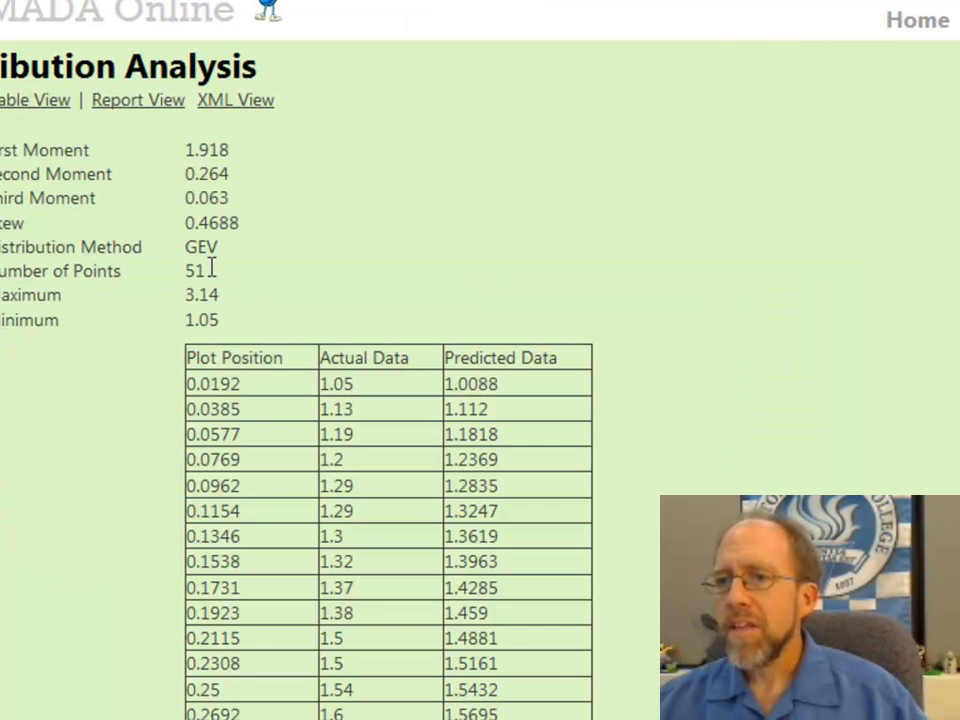
scroll(down, 3)
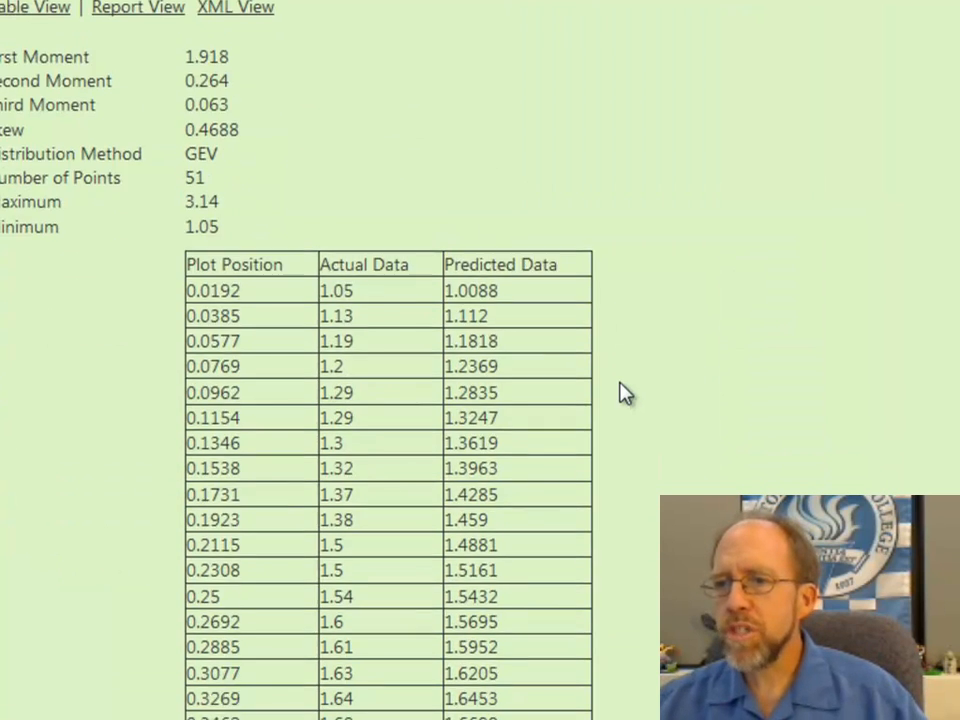
scroll(down, 3)
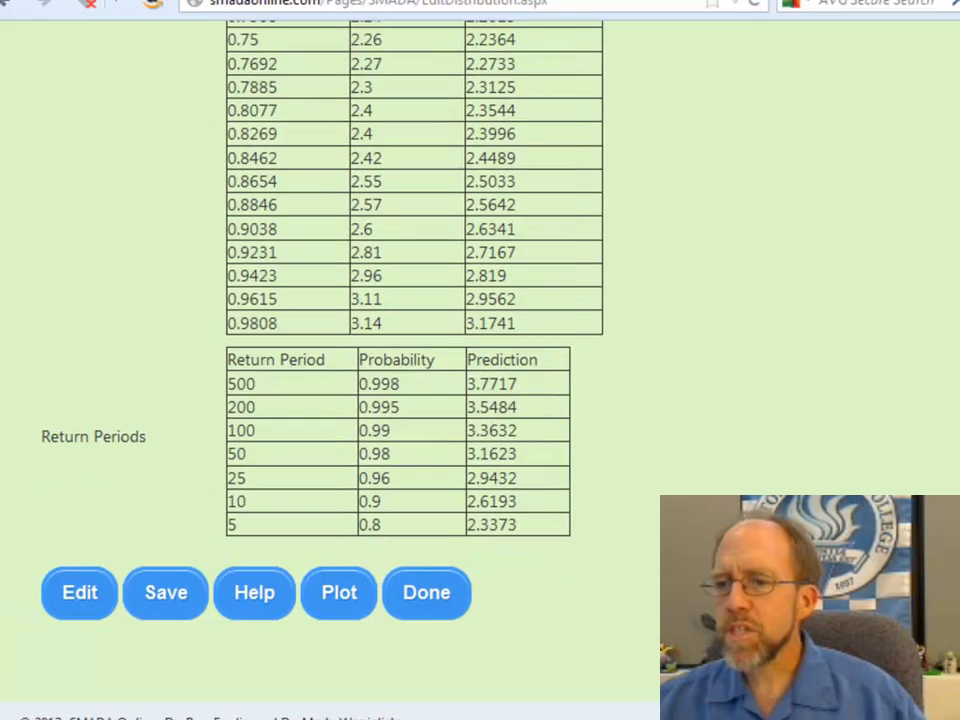
View the GEV probability plot, then close it
click(338, 592)
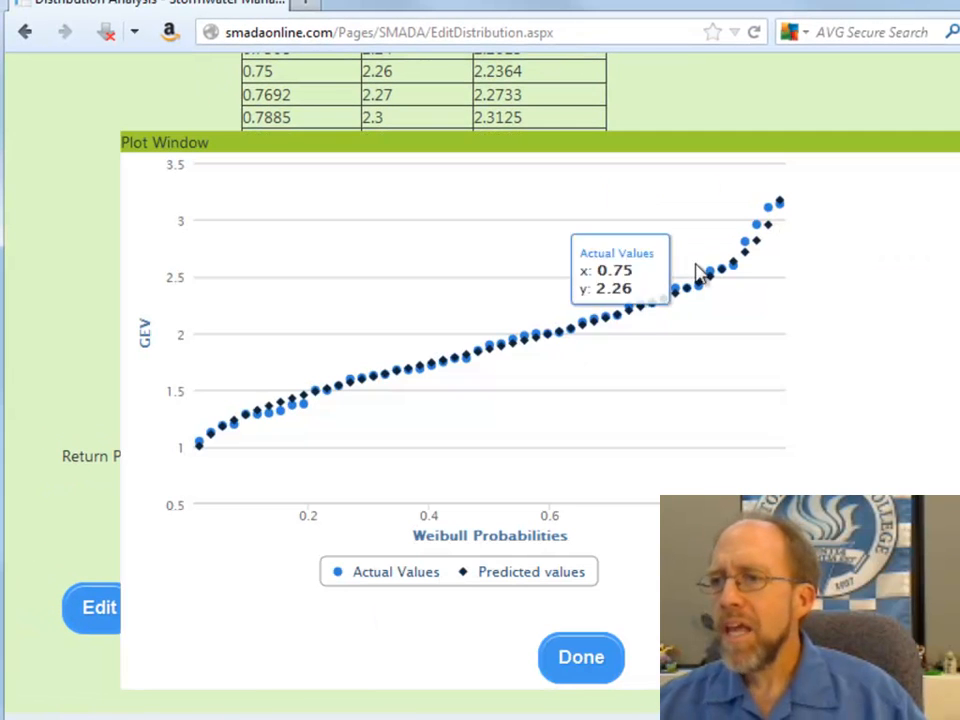
scroll(down, 3)
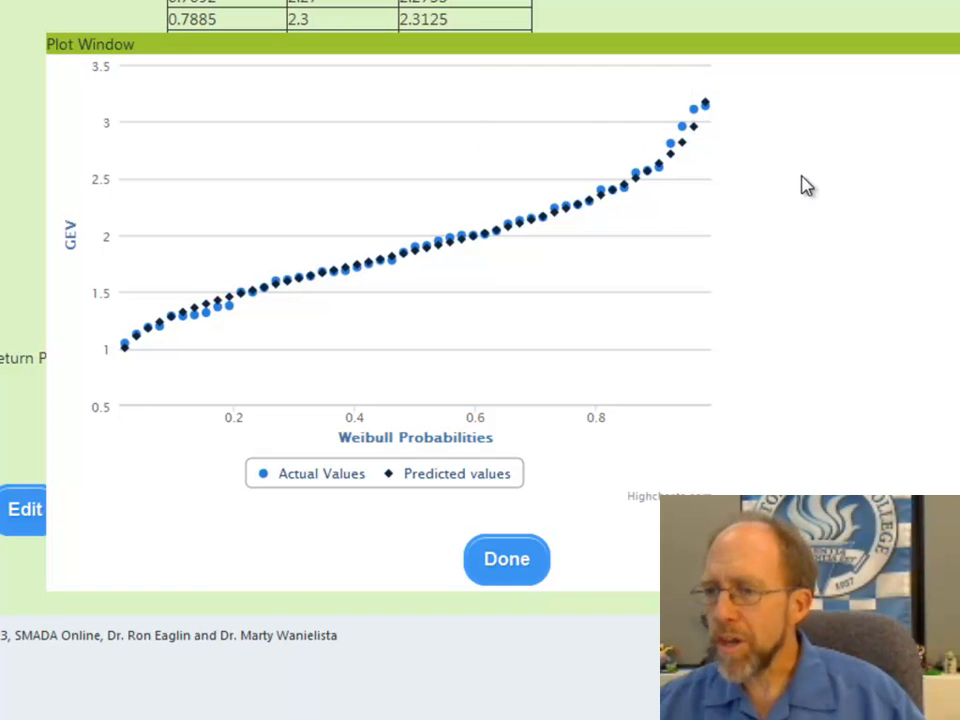
click(506, 558)
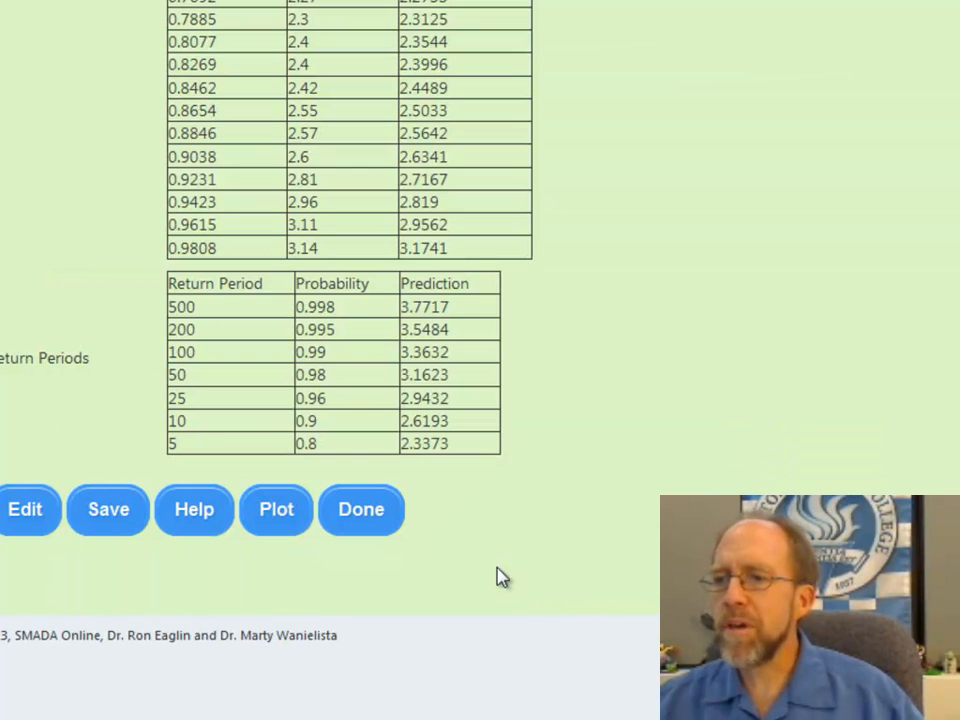
mouse_move(220, 317)
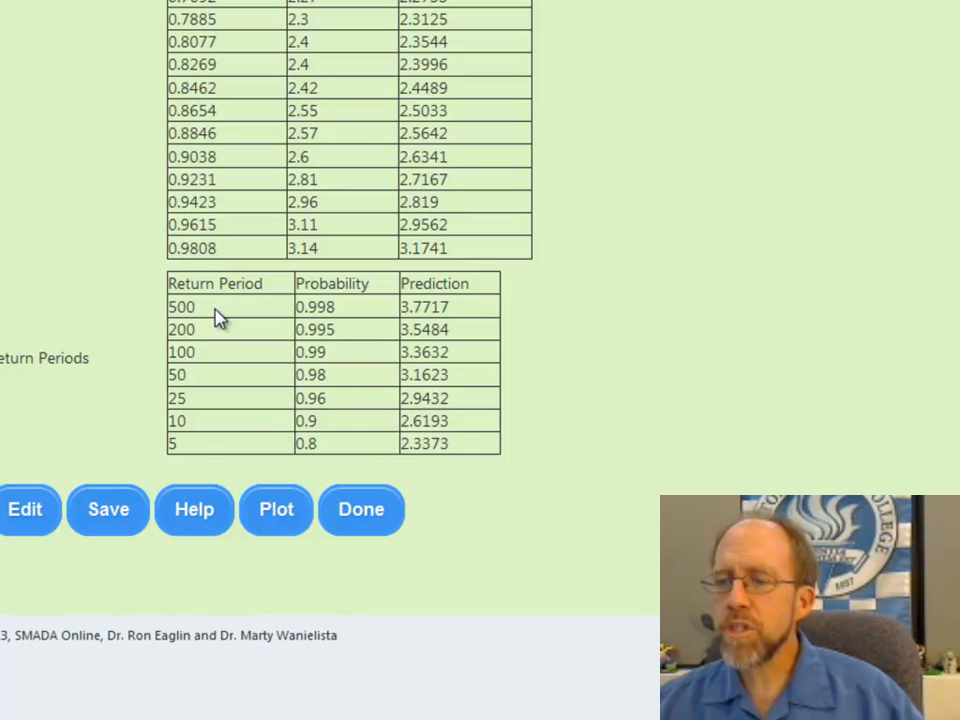
scroll(down, 3)
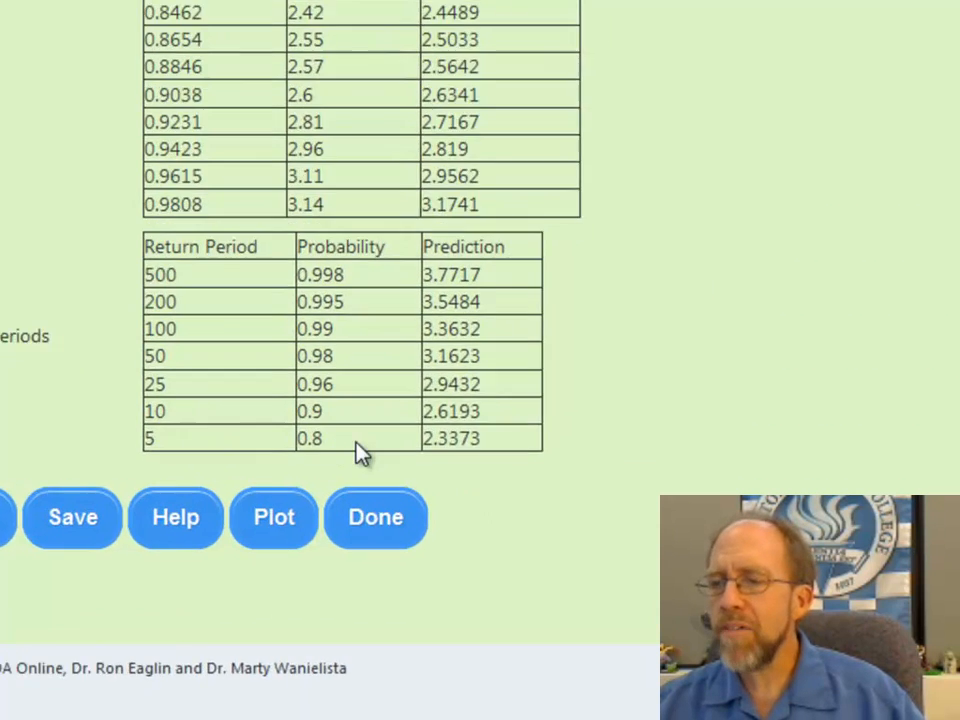